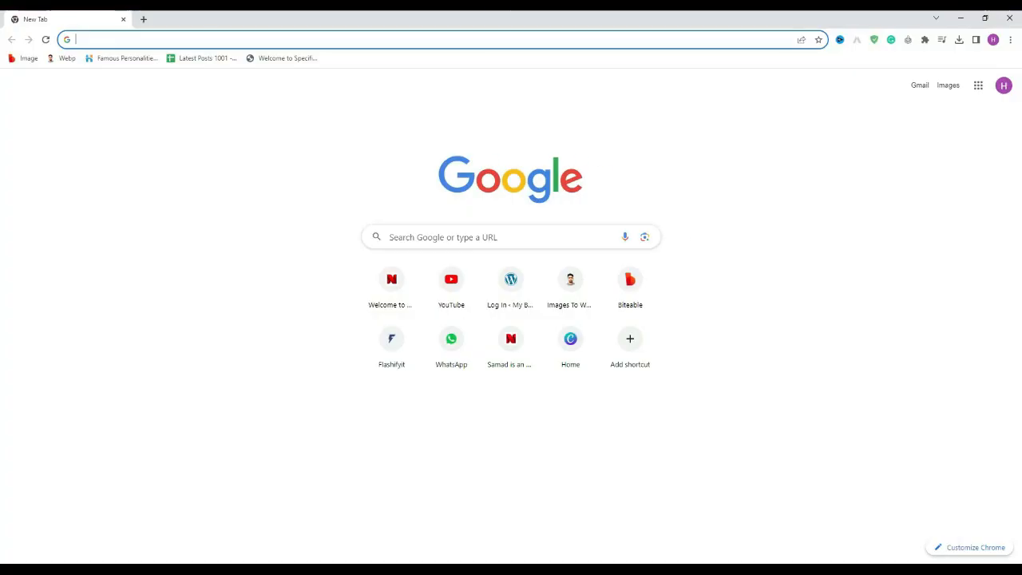
pyautogui.moveTo(329, 489)
pyautogui.write('flashifyit')
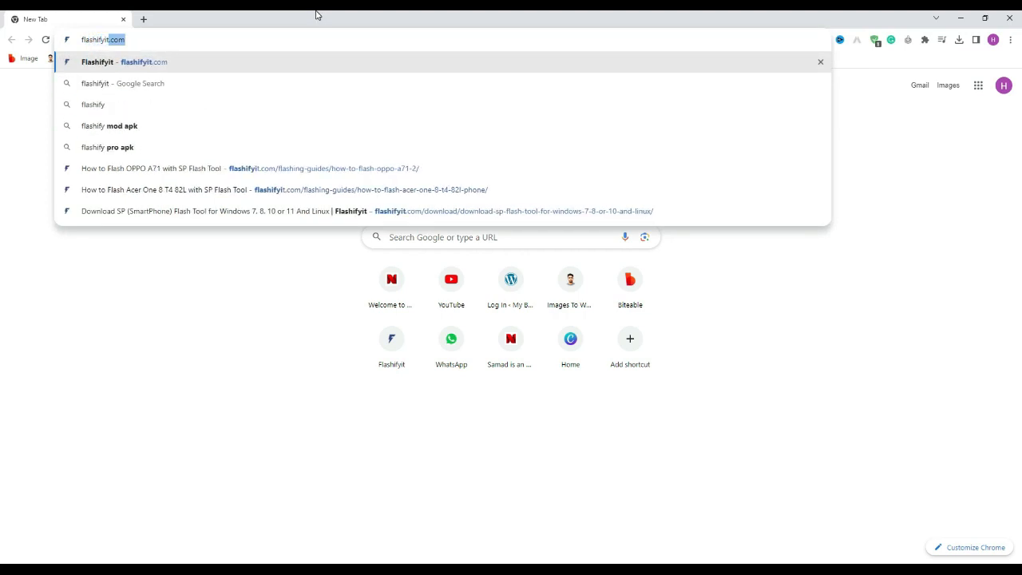
# Load flashifyit.com in the Chrome tab
pyautogui.press('enter')
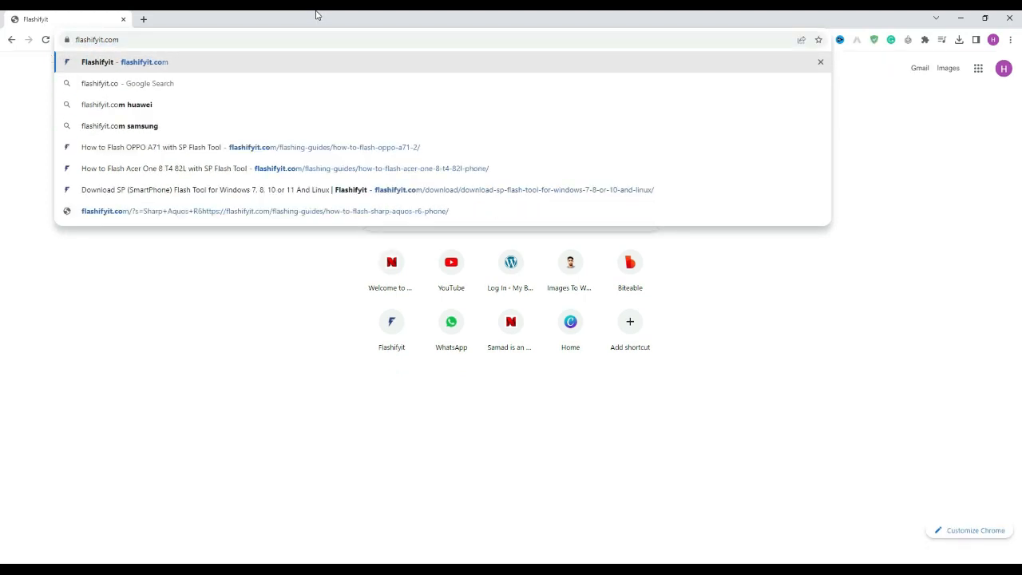
pyautogui.click(125, 61)
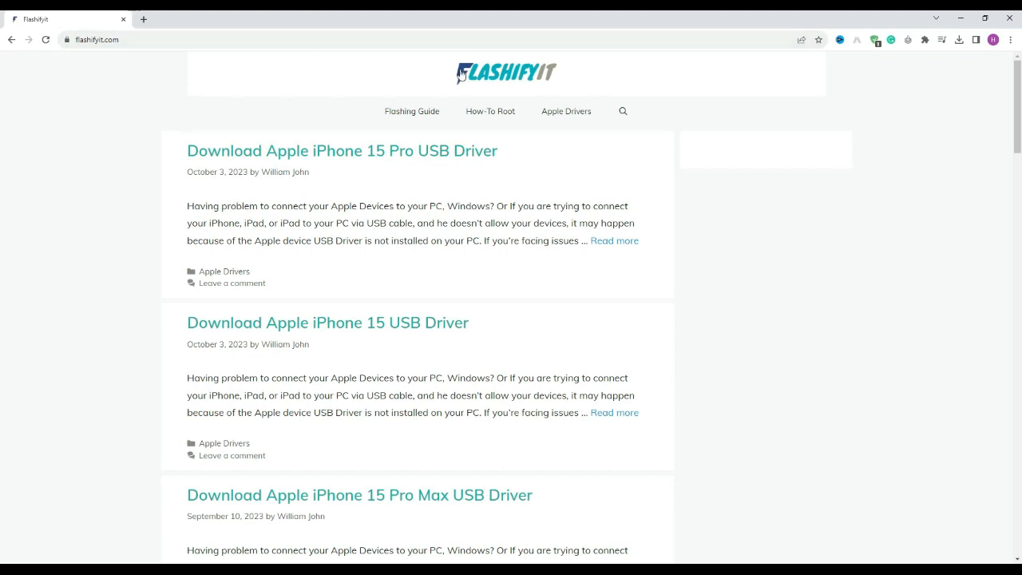
pyautogui.scroll(-3)
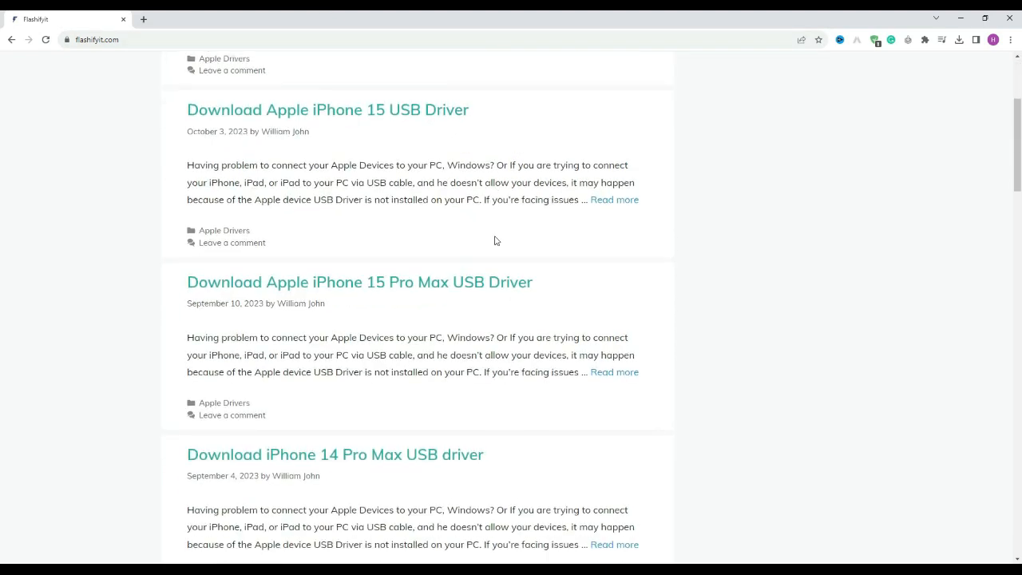
pyautogui.scroll(-3)
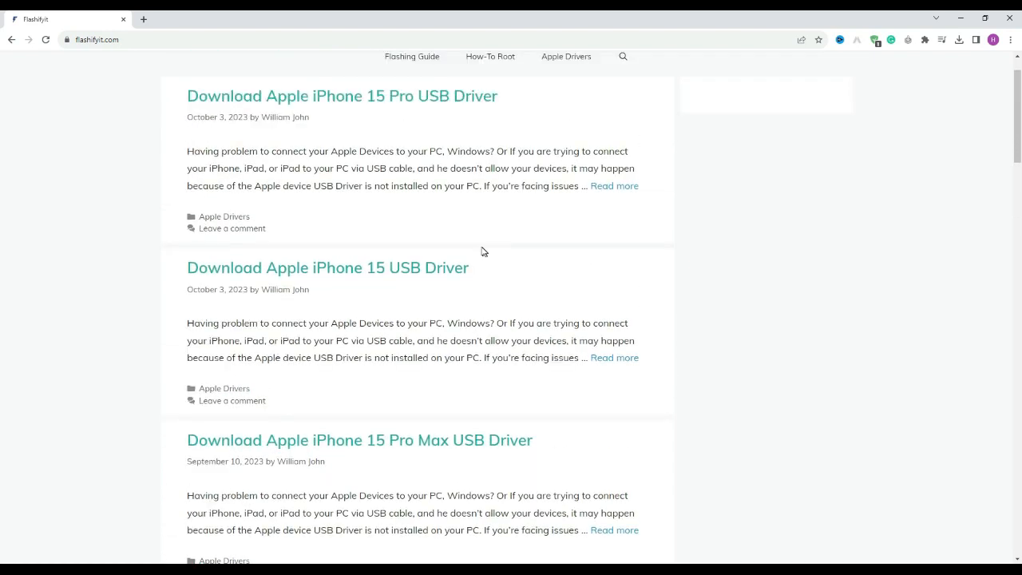
pyautogui.scroll(3)
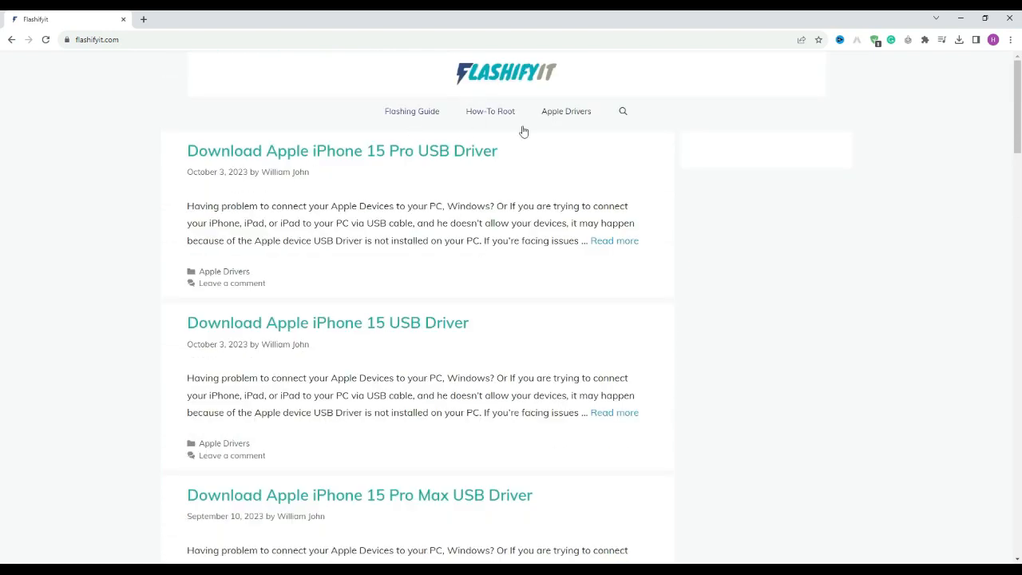
# Read through the vivo iQOO Z5 flashing guide down to the comments
pyautogui.click(622, 111)
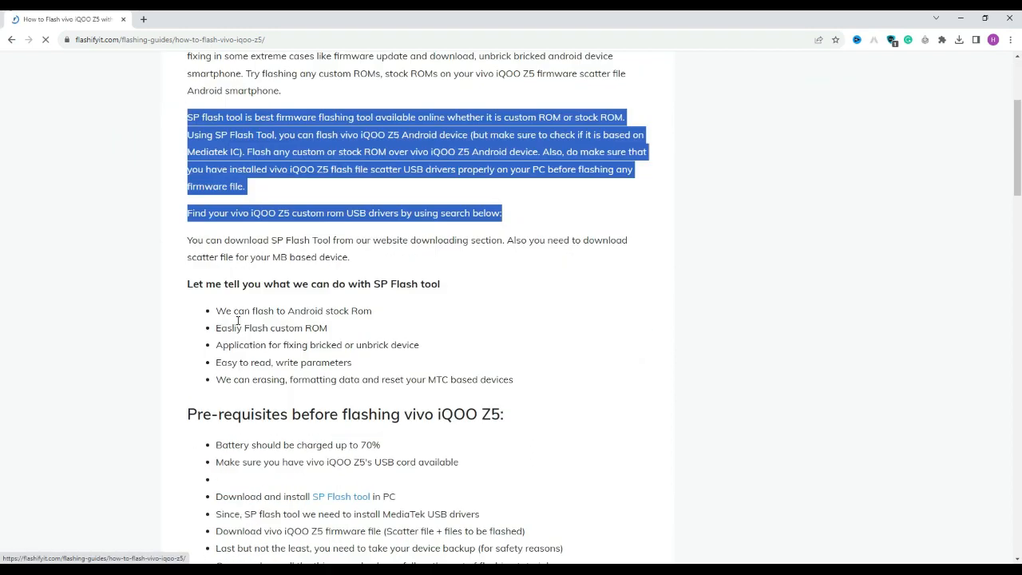
pyautogui.scroll(-3)
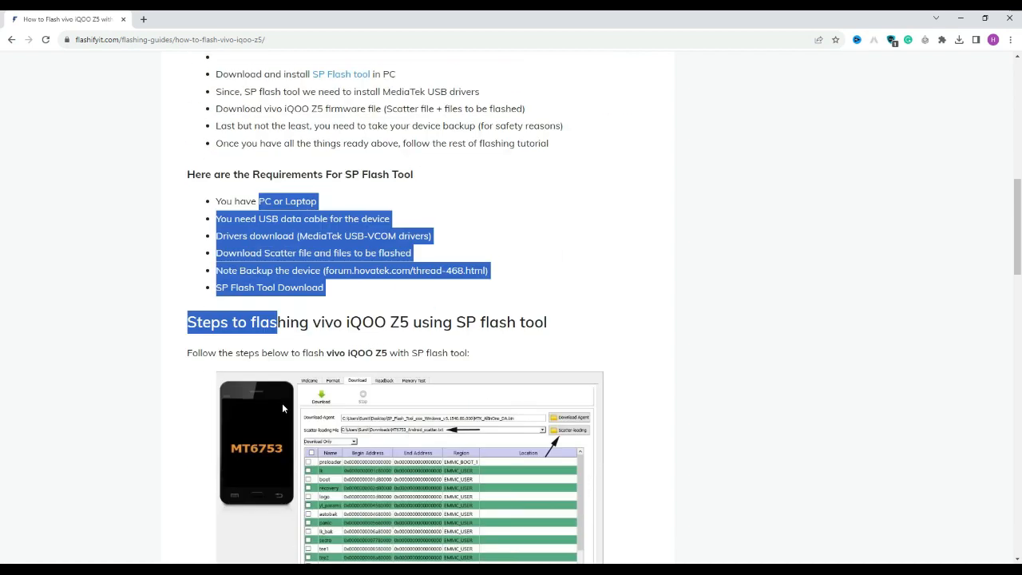
pyautogui.scroll(-3)
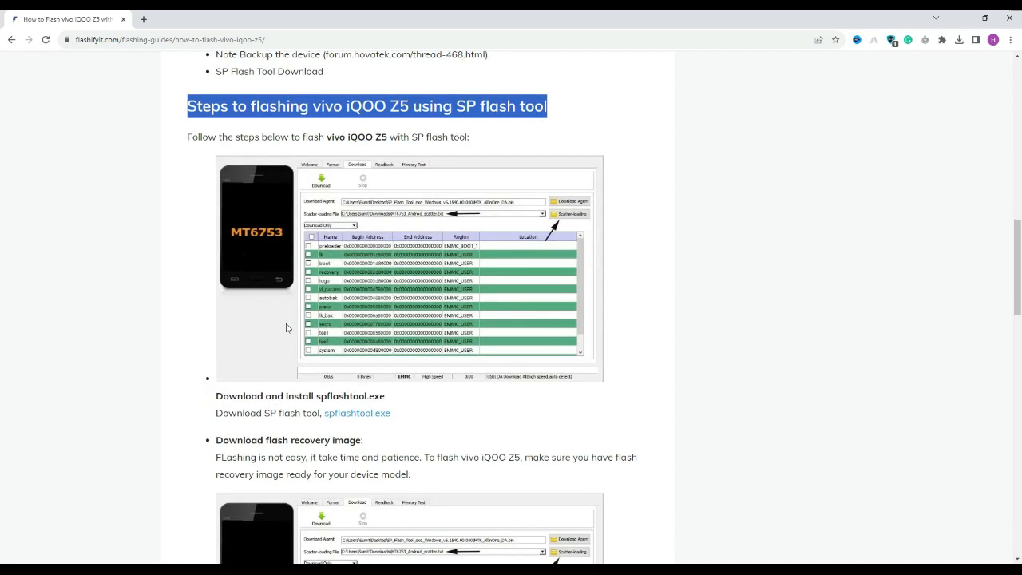
pyautogui.scroll(-3)
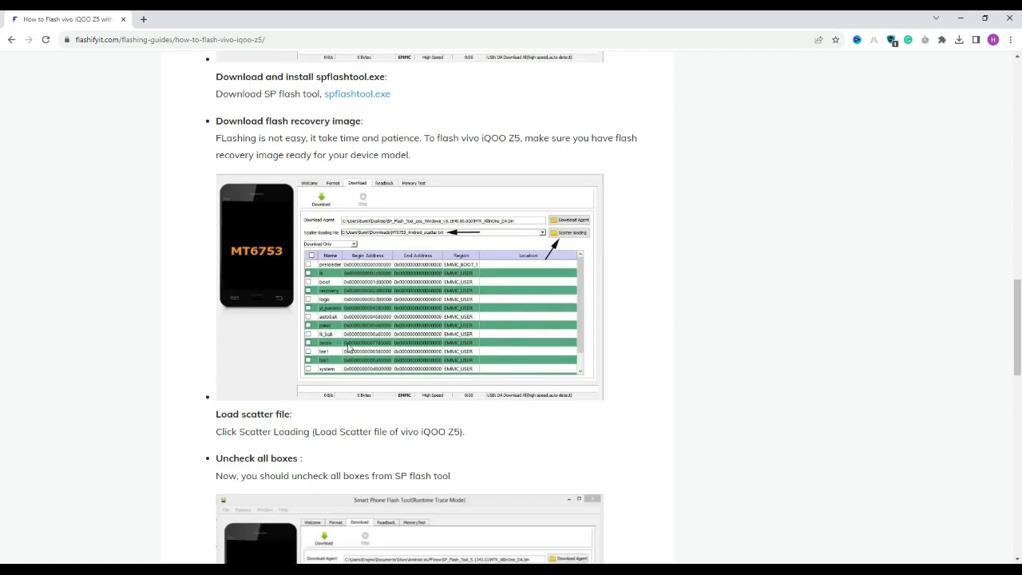
pyautogui.scroll(-3)
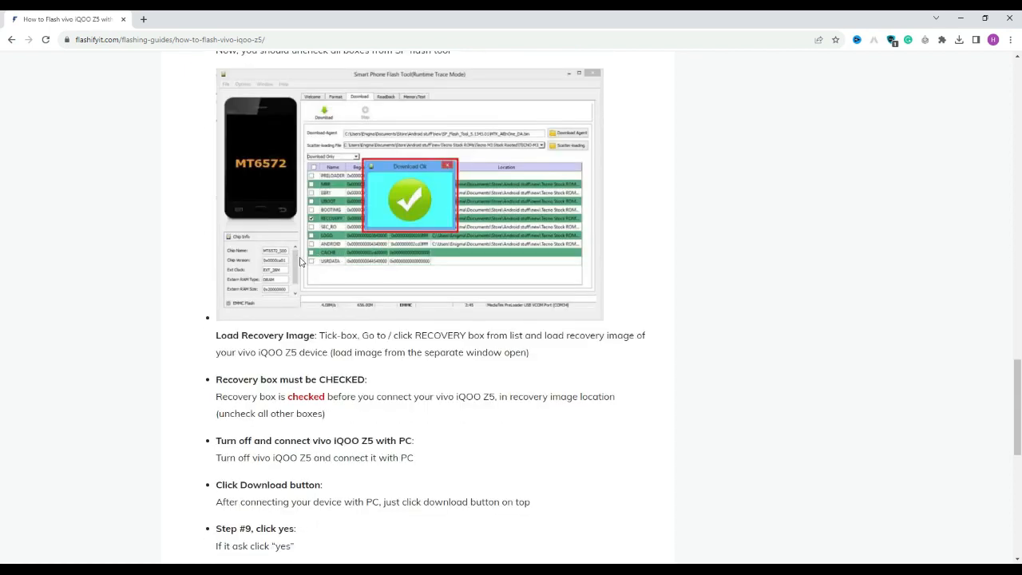
pyautogui.scroll(-3)
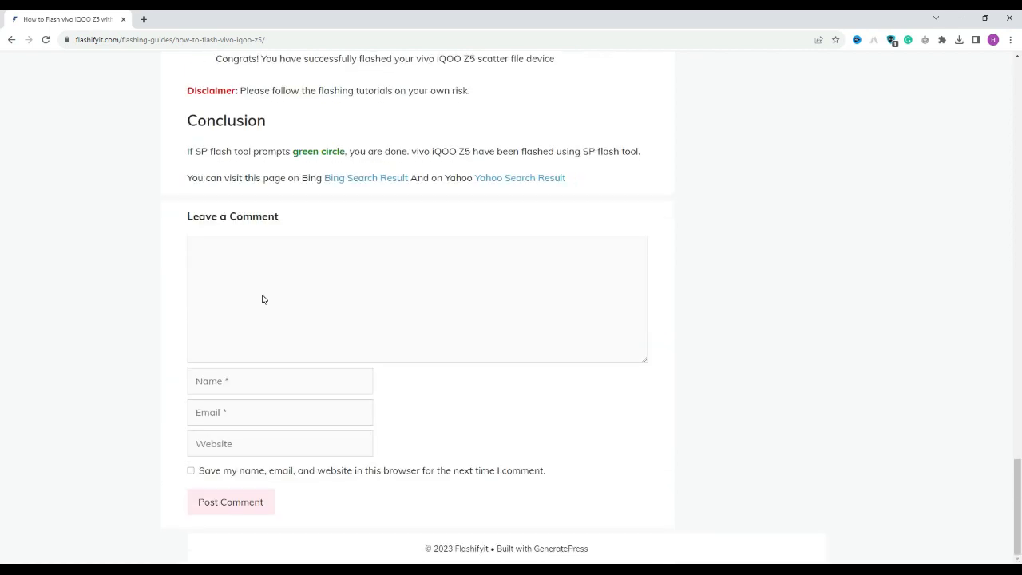
pyautogui.scroll(3)
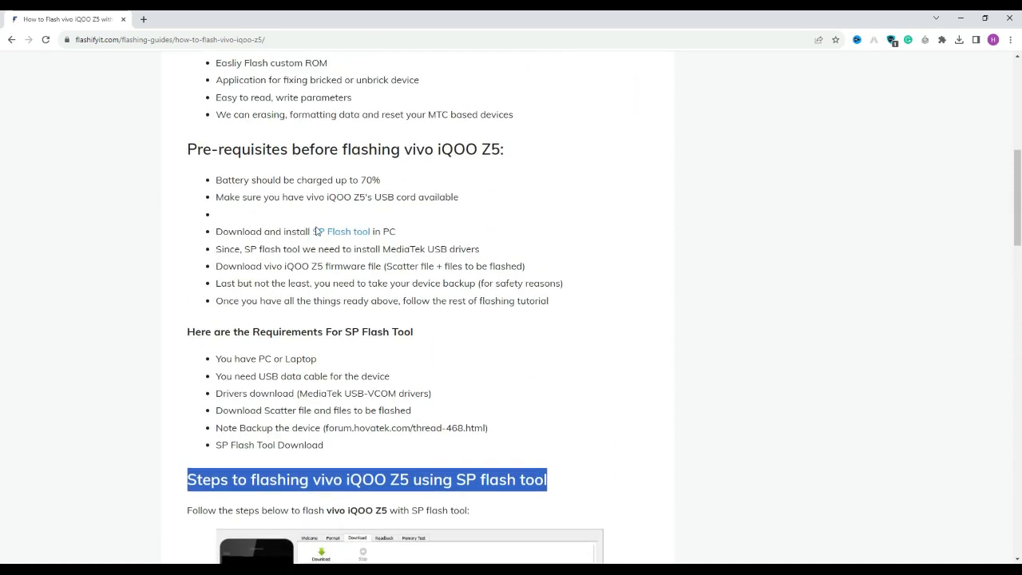
# Follow the guide's SP Flash tool link to its download page
pyautogui.click(348, 232)
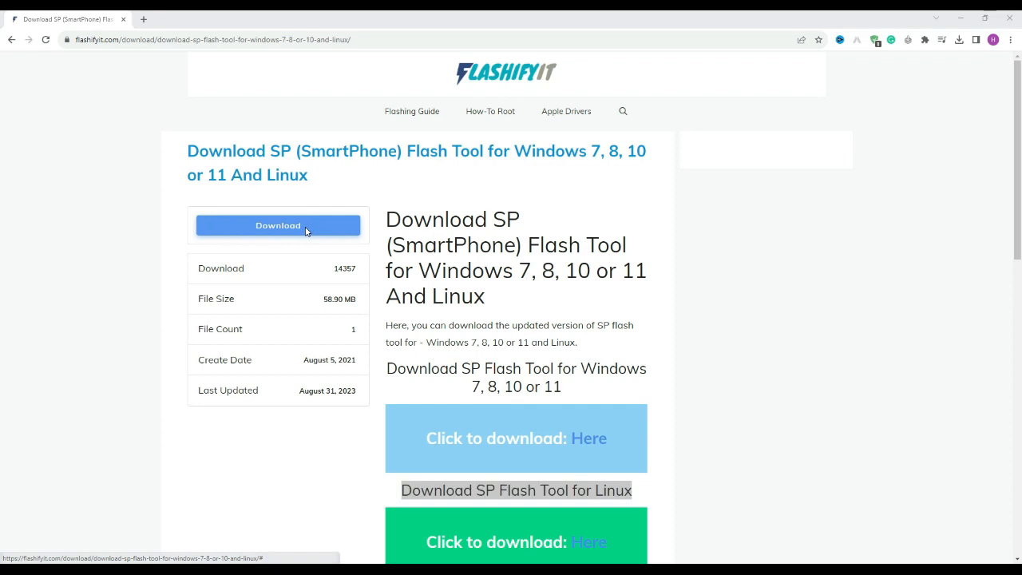
# Download the SP Flash Tool for Windows archive into the Downloads folder
pyautogui.click(278, 225)
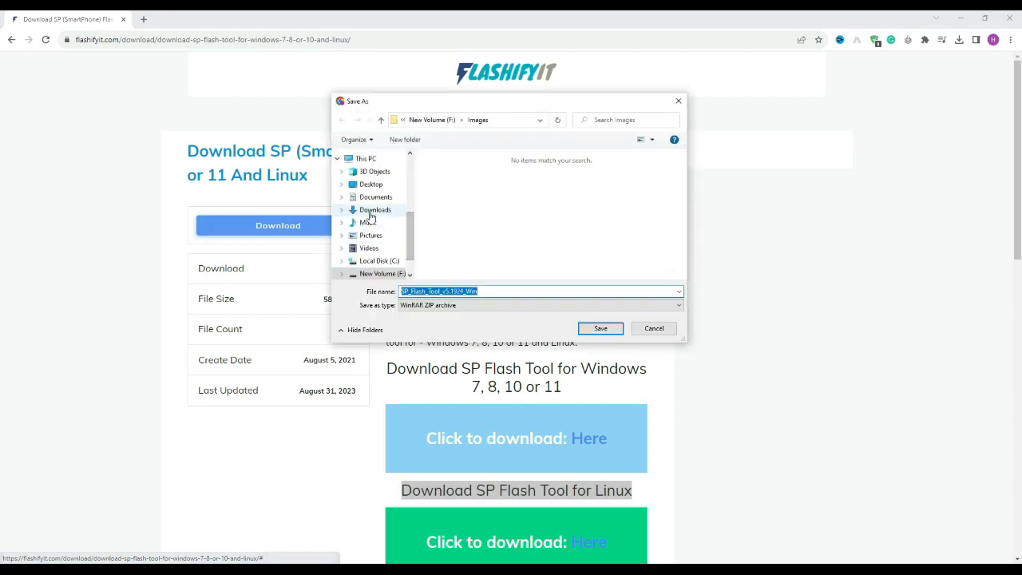
pyautogui.click(653, 329)
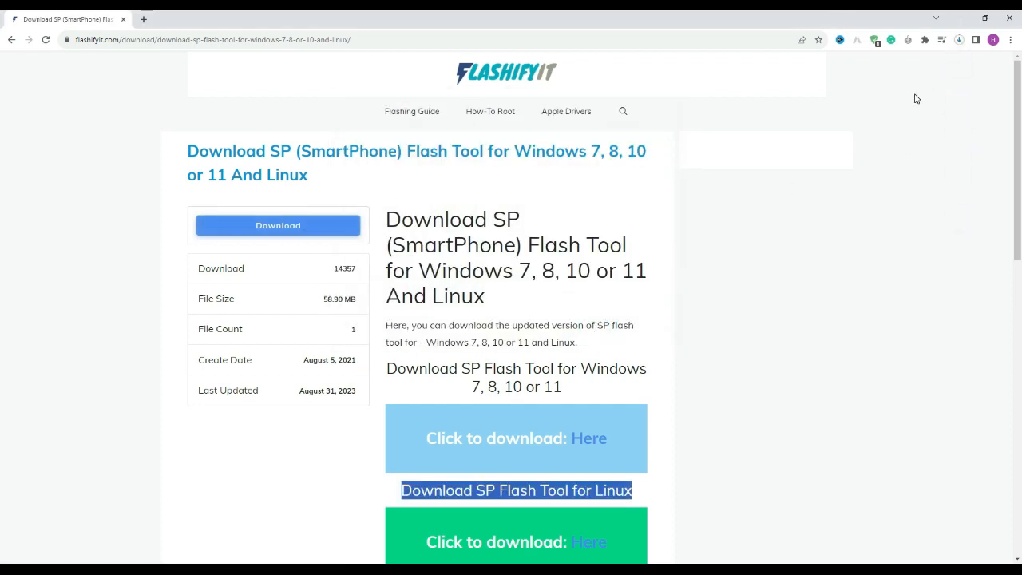
pyautogui.click(958, 40)
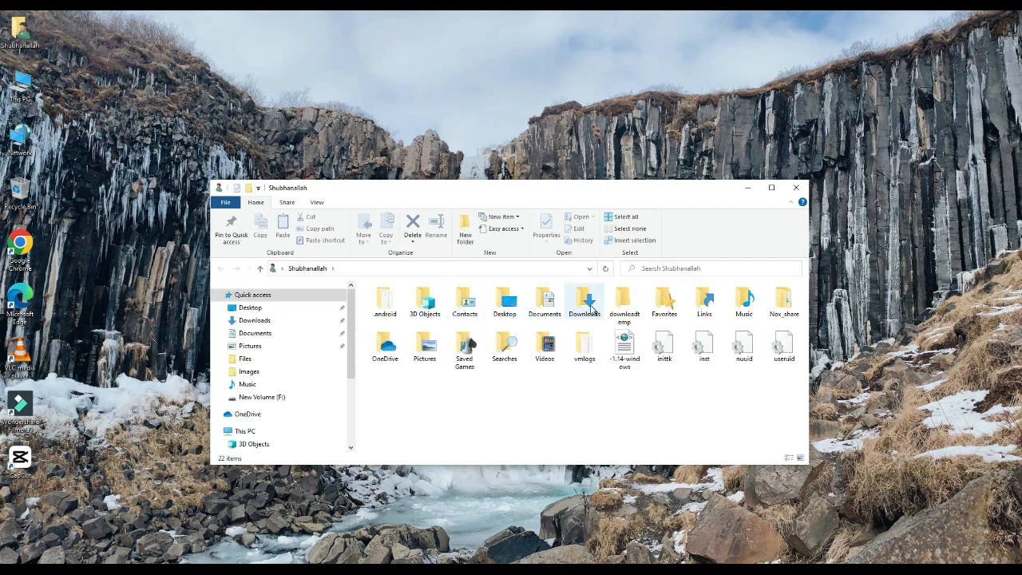
# Browse into Downloads\SP_Flash_Tool_v5.1924_Win and scroll to the flash_tool application
pyautogui.doubleClick(585, 300)
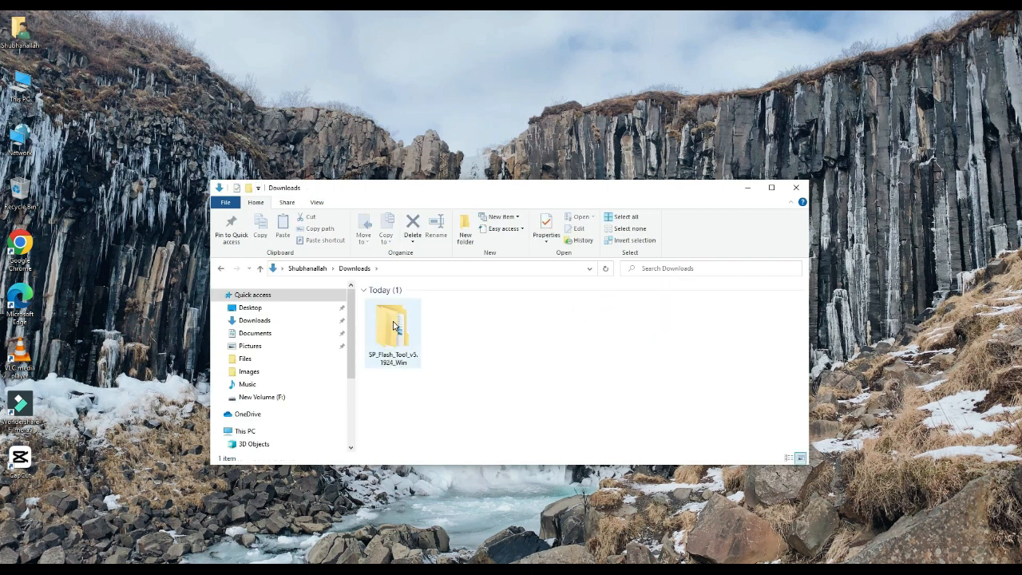
pyautogui.doubleClick(393, 326)
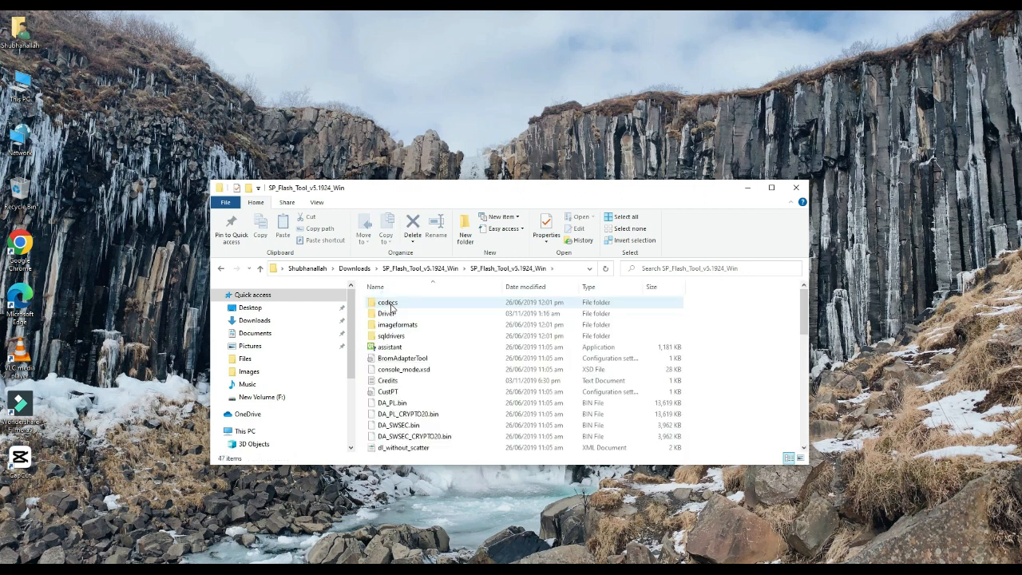
pyautogui.scroll(-3)
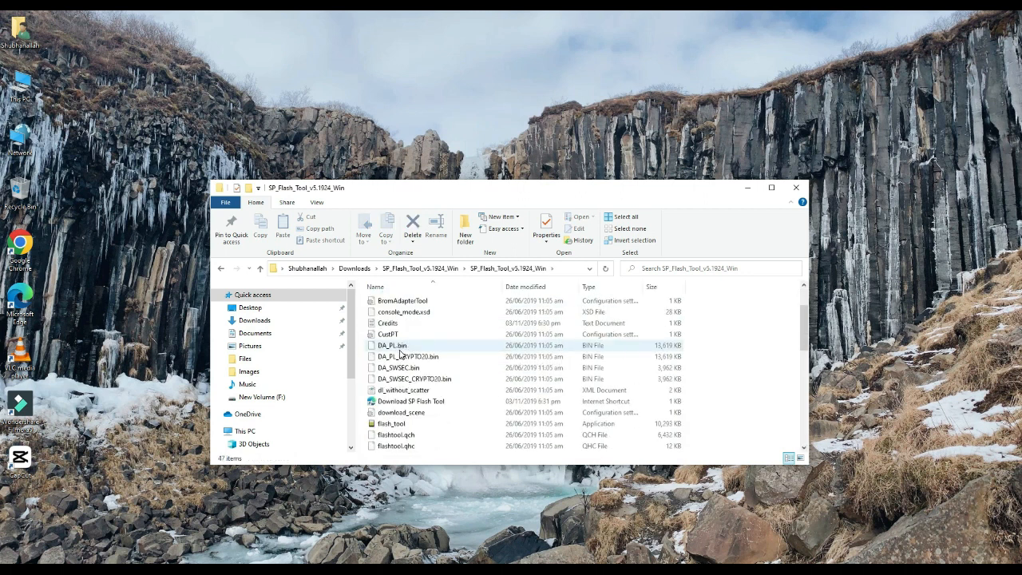
pyautogui.scroll(-3)
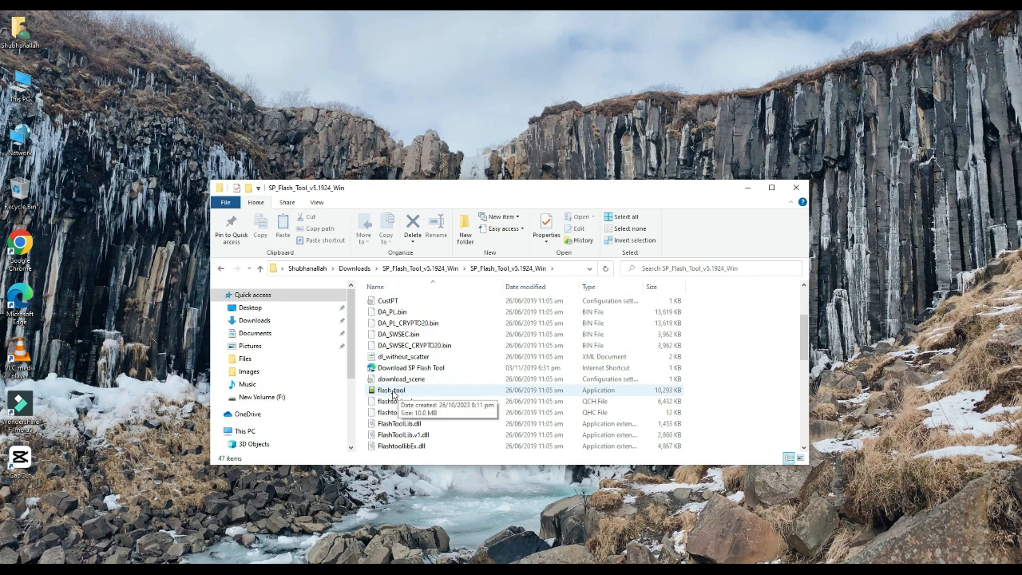
# Launch flash_tool and load MT6580_Android_scatter as the scatter-loading file
pyautogui.doubleClick(391, 390)
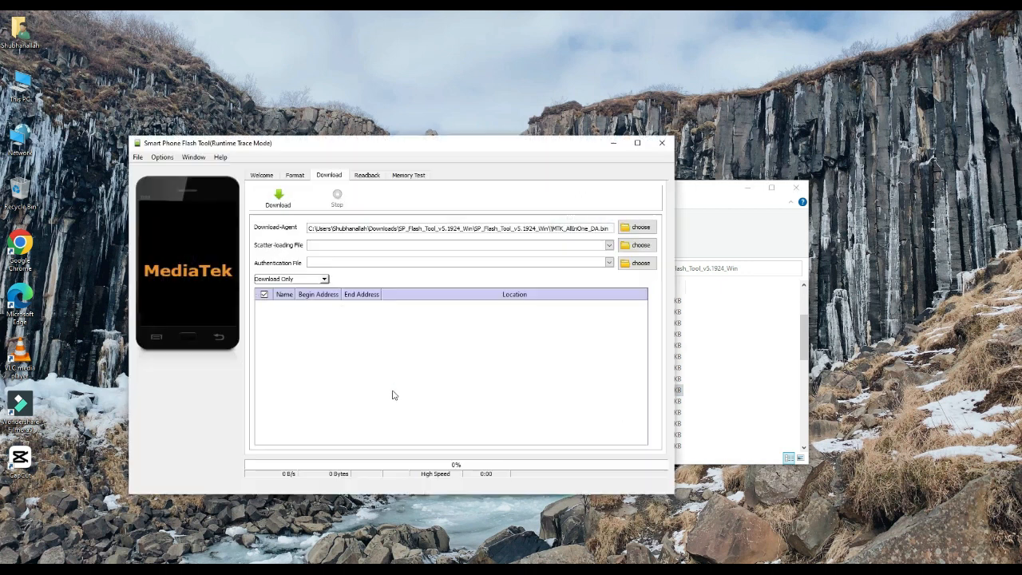
pyautogui.moveTo(600, 270)
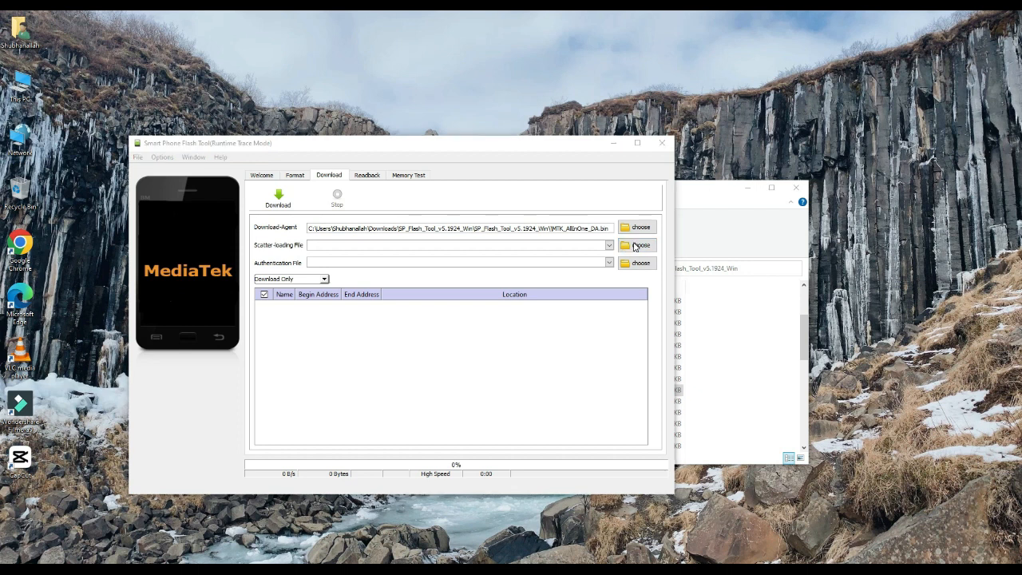
pyautogui.click(636, 246)
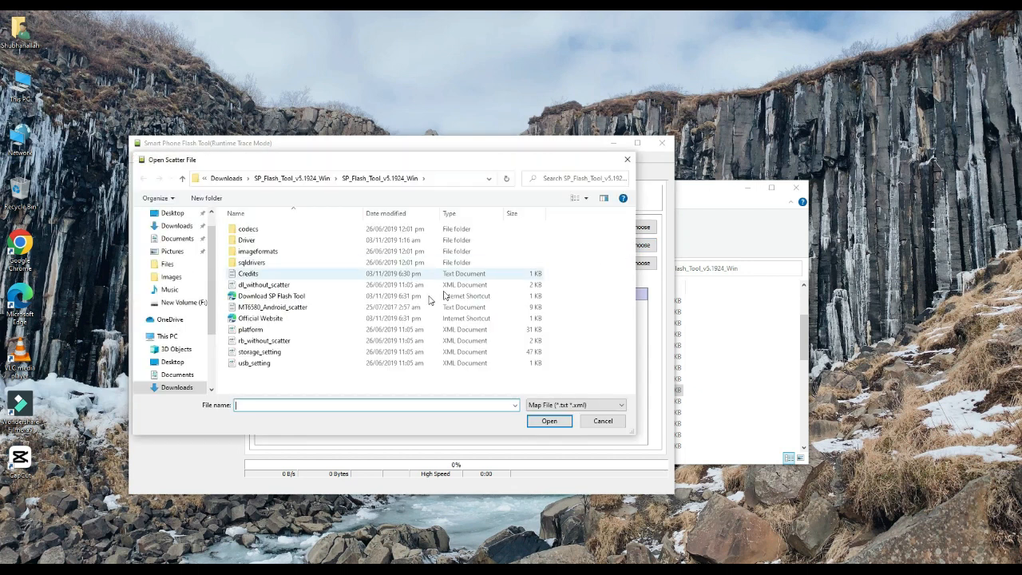
pyautogui.click(273, 307)
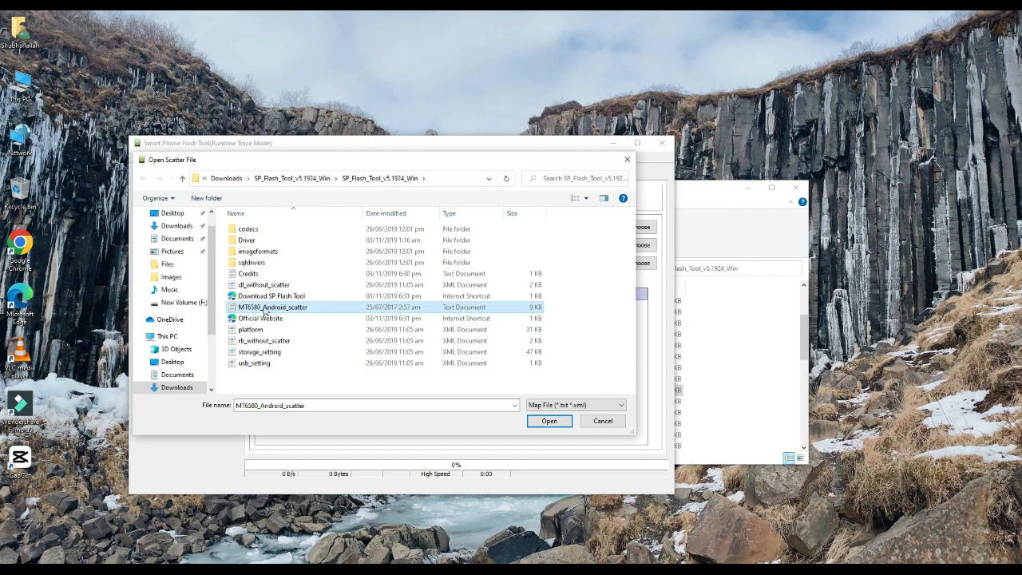
pyautogui.click(549, 421)
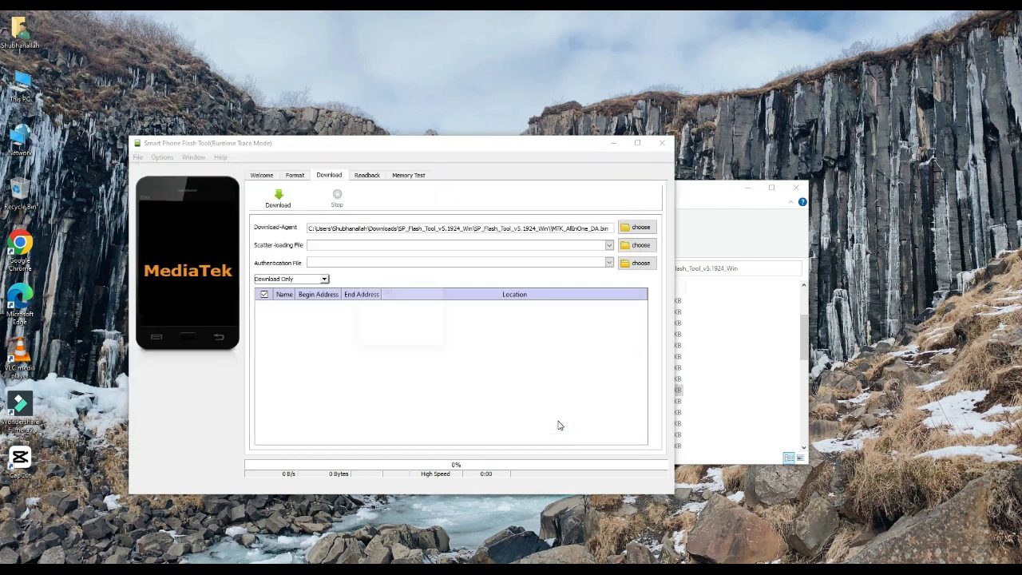
# Leave only the recovery partition ticked and start Download, raising the select-a-ROM warning
pyautogui.click(636, 246)
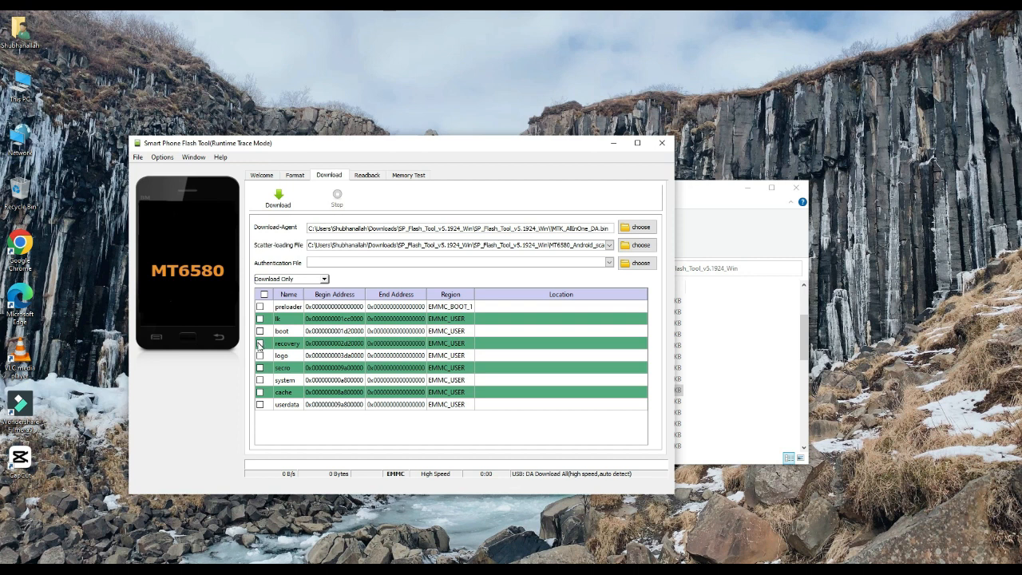
pyautogui.click(258, 343)
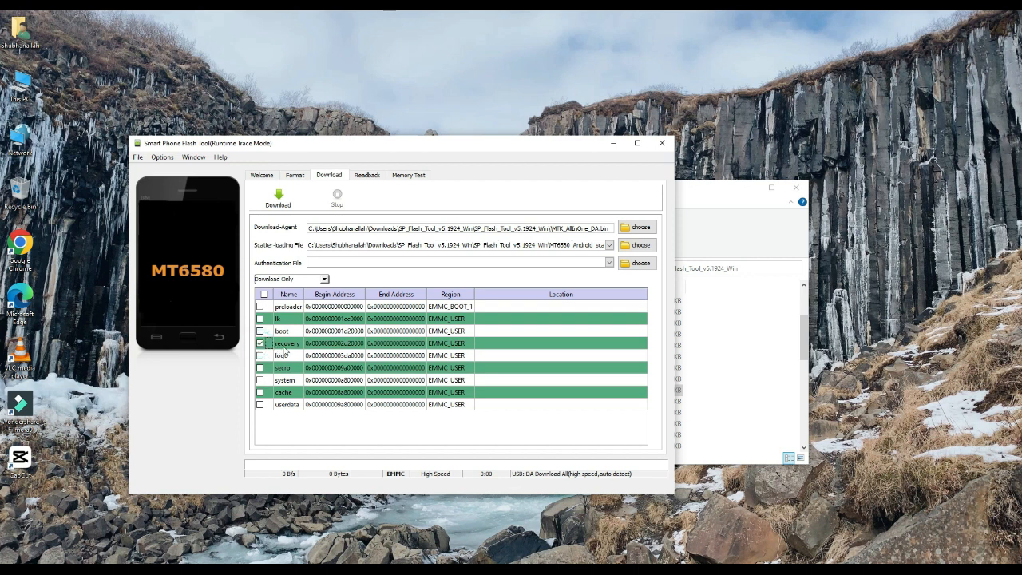
pyautogui.click(278, 198)
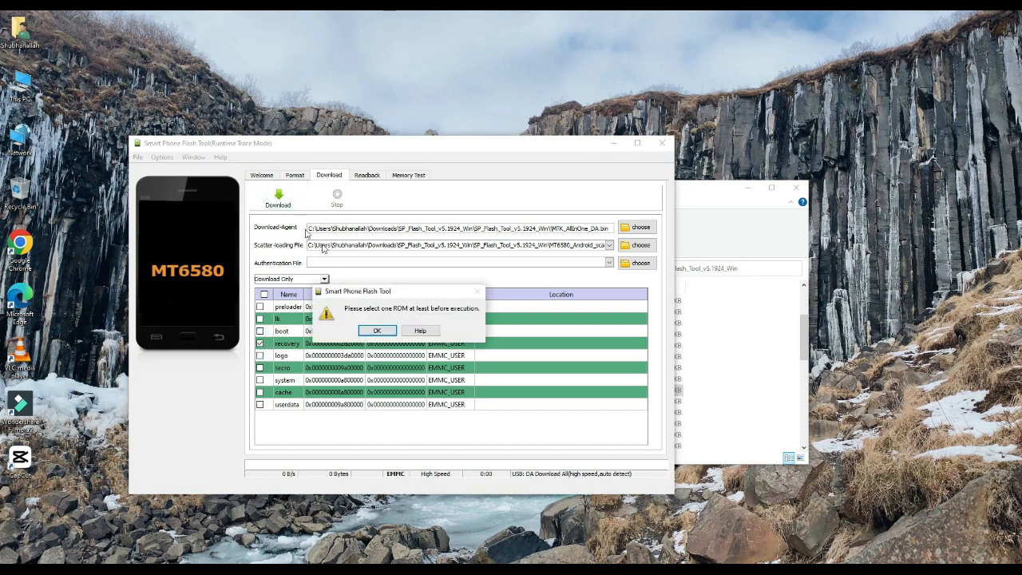
pyautogui.moveTo(360, 310)
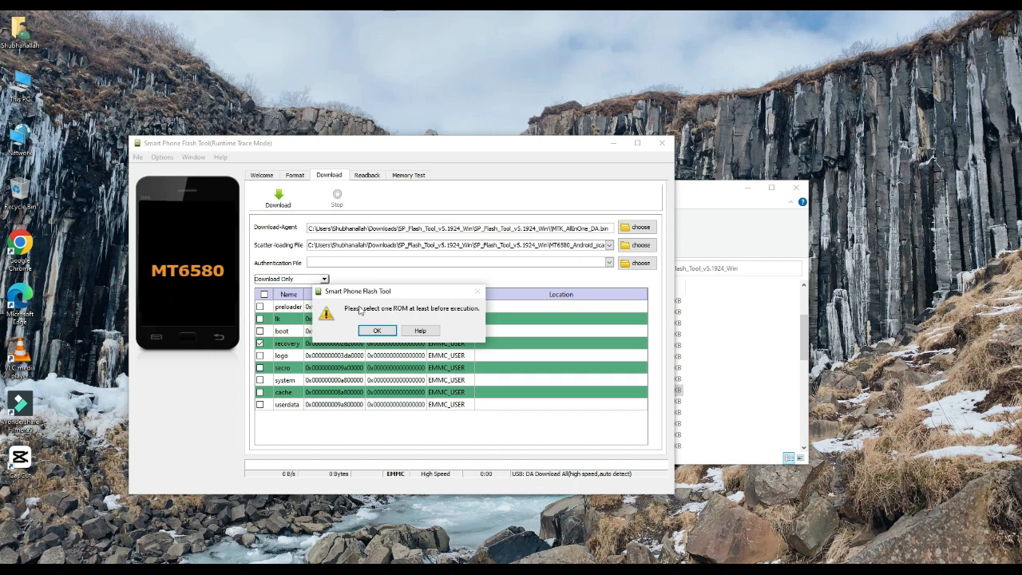